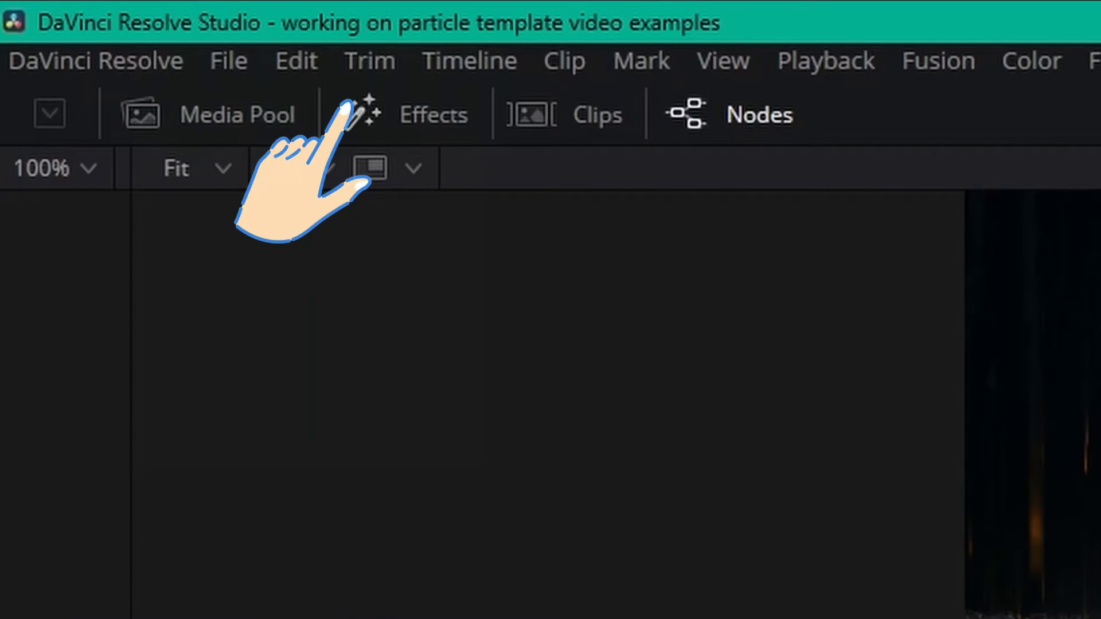
- Browse the Effects library to Templates > Fusion > Particles and select Portal Spawn Point
click(432, 115)
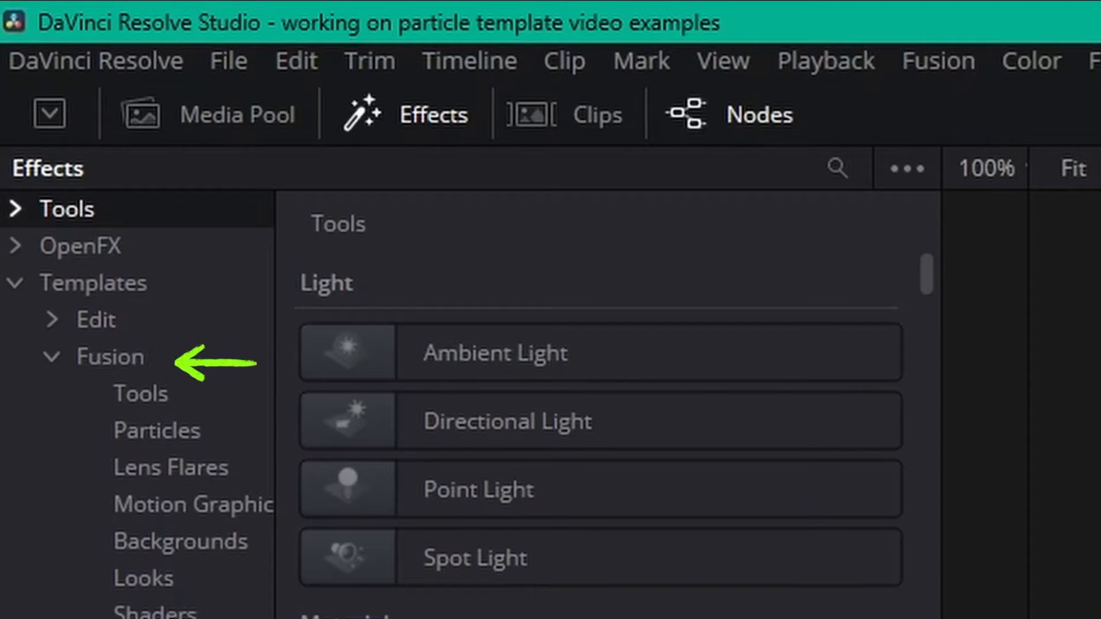
click(156, 429)
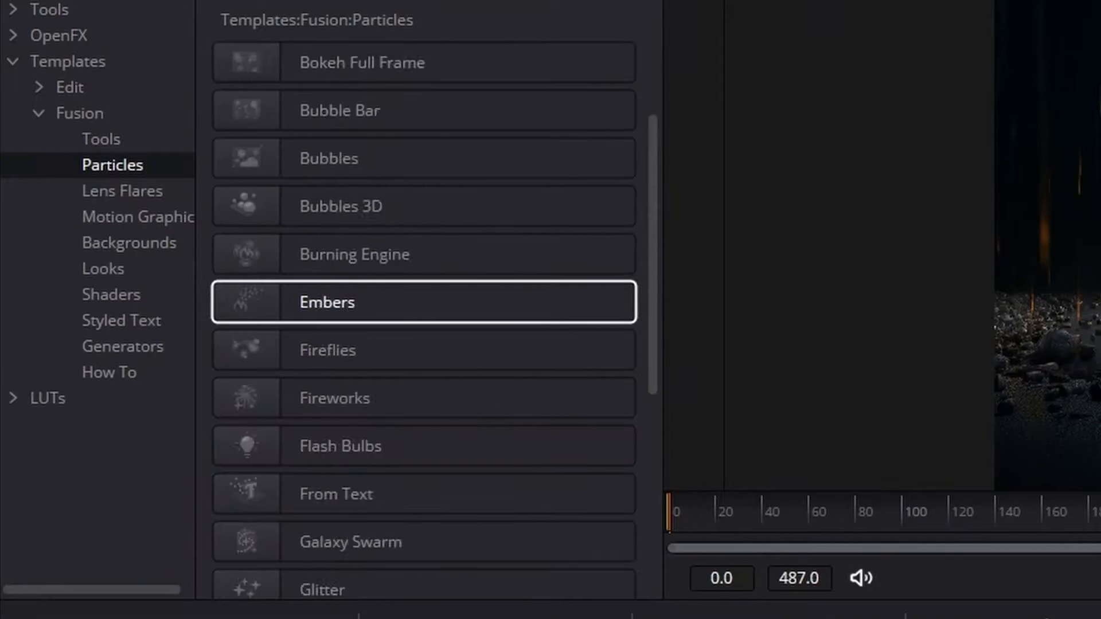
scroll(down, 3)
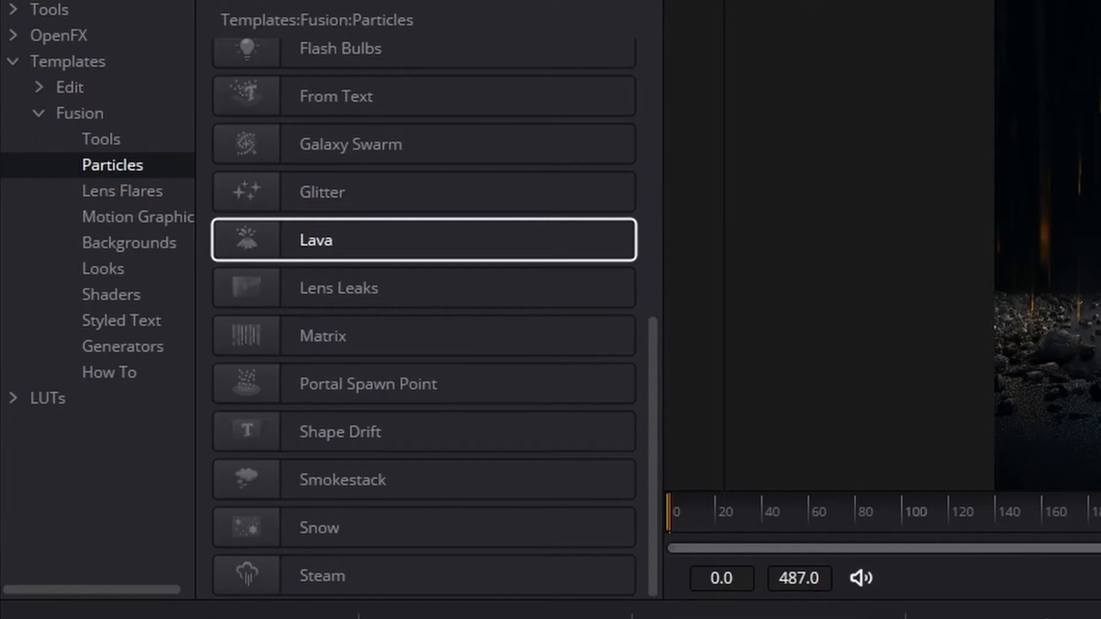
click(424, 384)
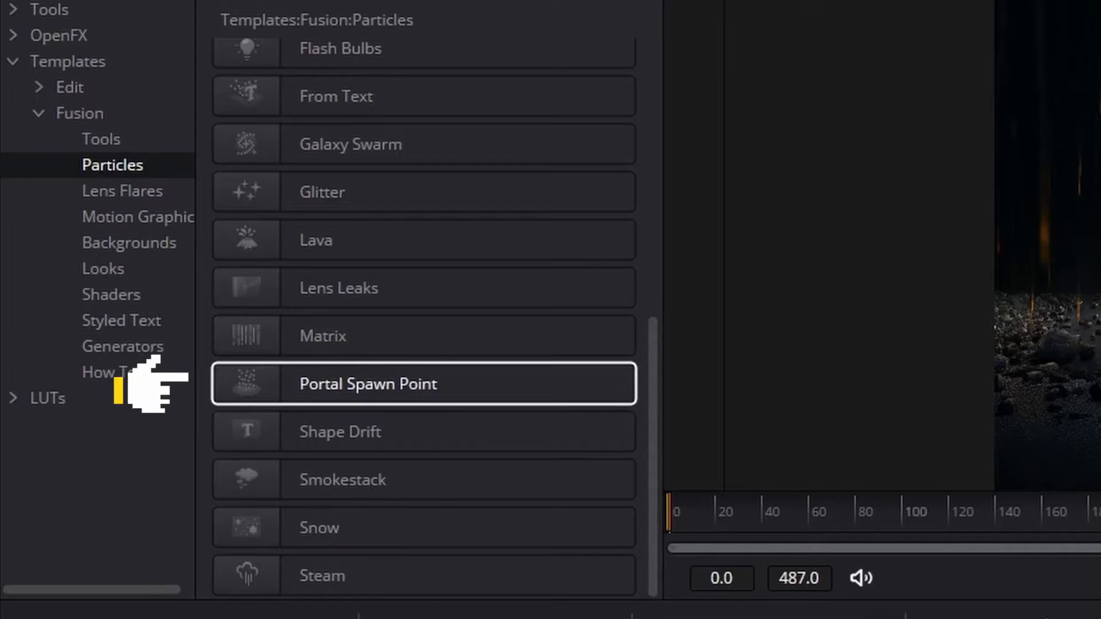
mouse_move(151, 390)
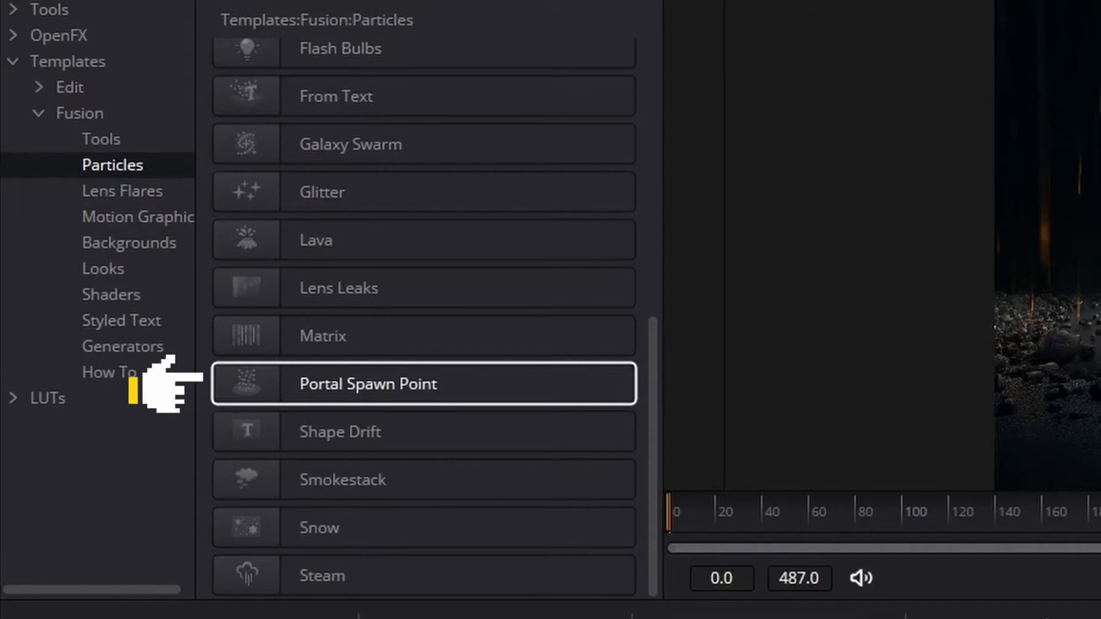
- Add the Portal Spawn Point template and review MediaIn1, particle and Merge1 node settings
double_click(368, 384)
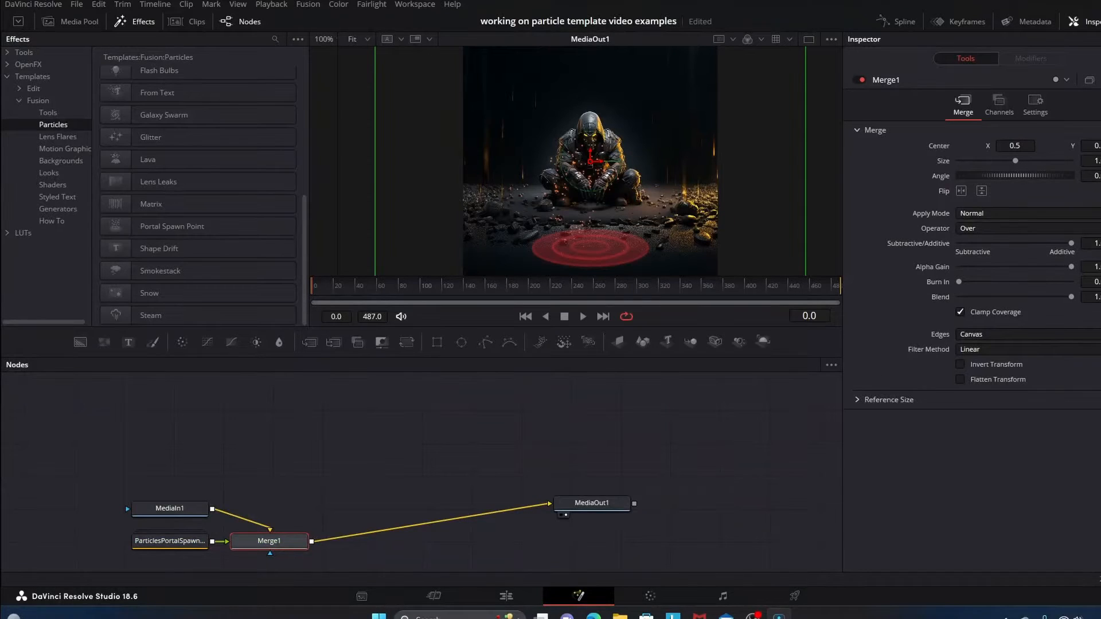
click(197, 477)
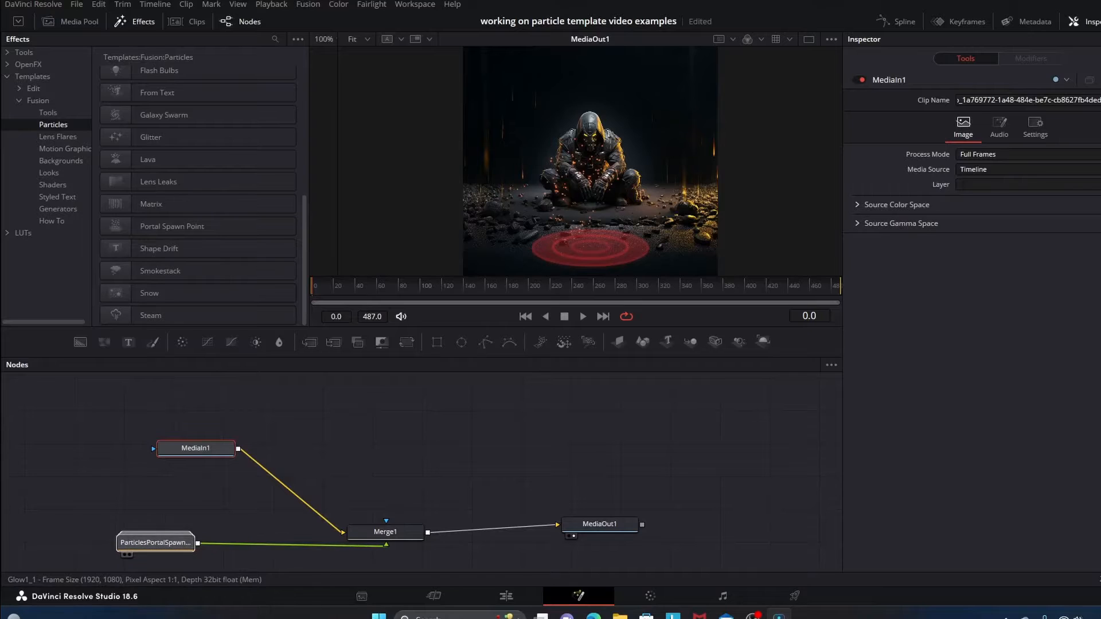
click(156, 542)
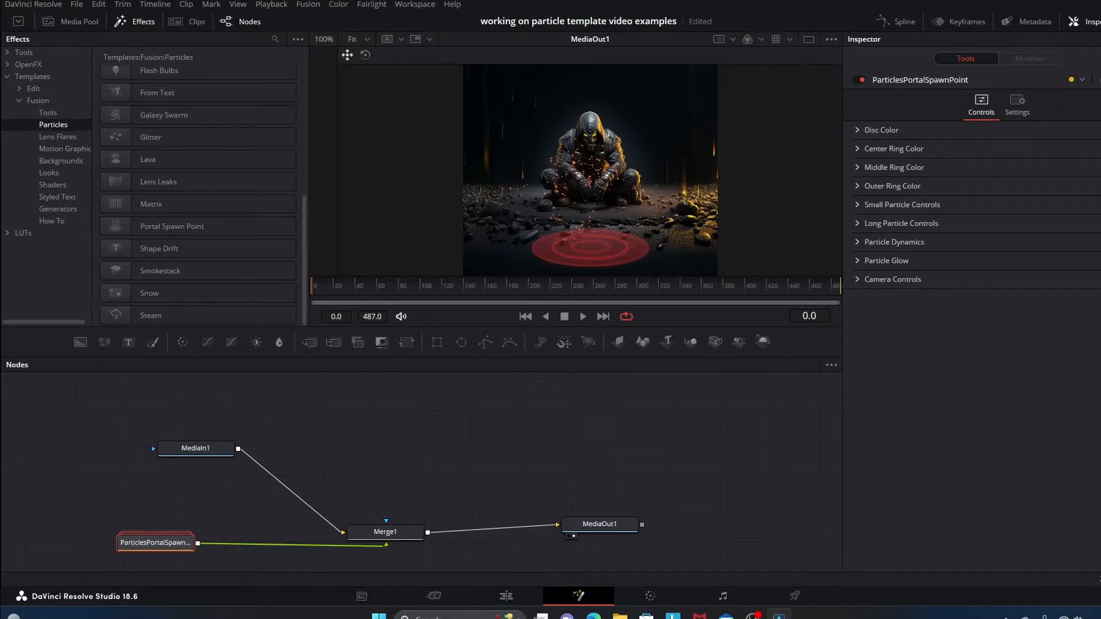
click(385, 531)
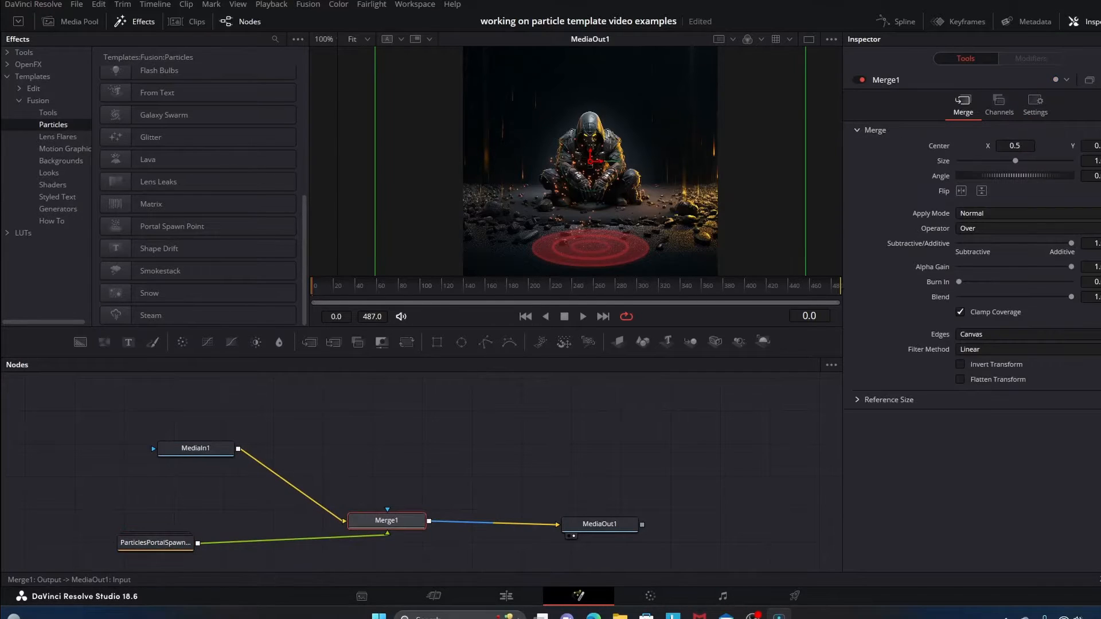
click(386, 520)
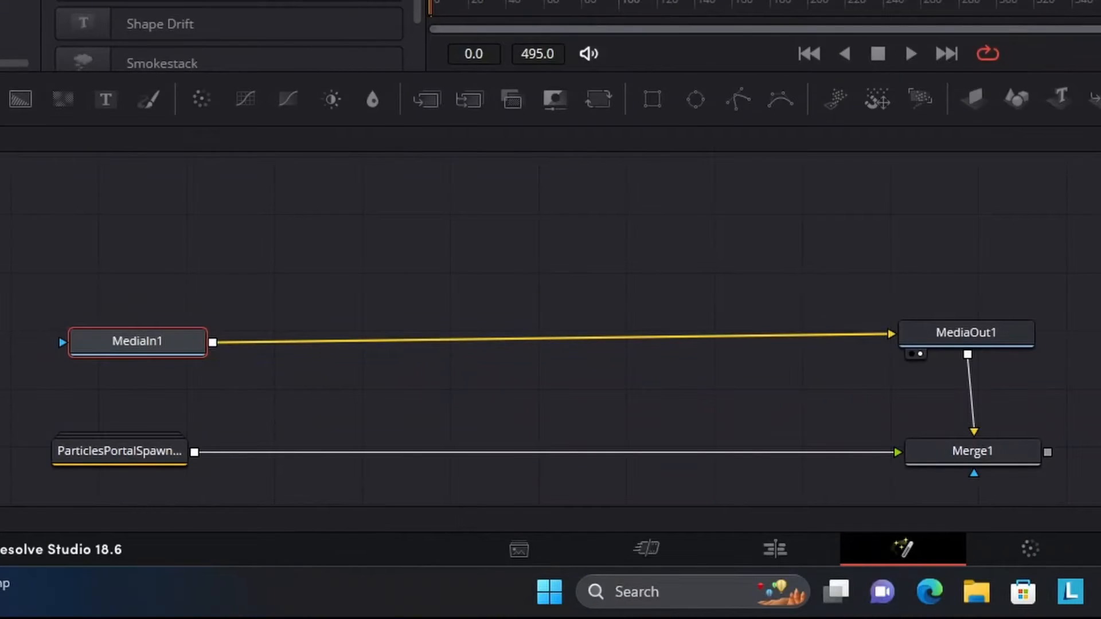
click(119, 451)
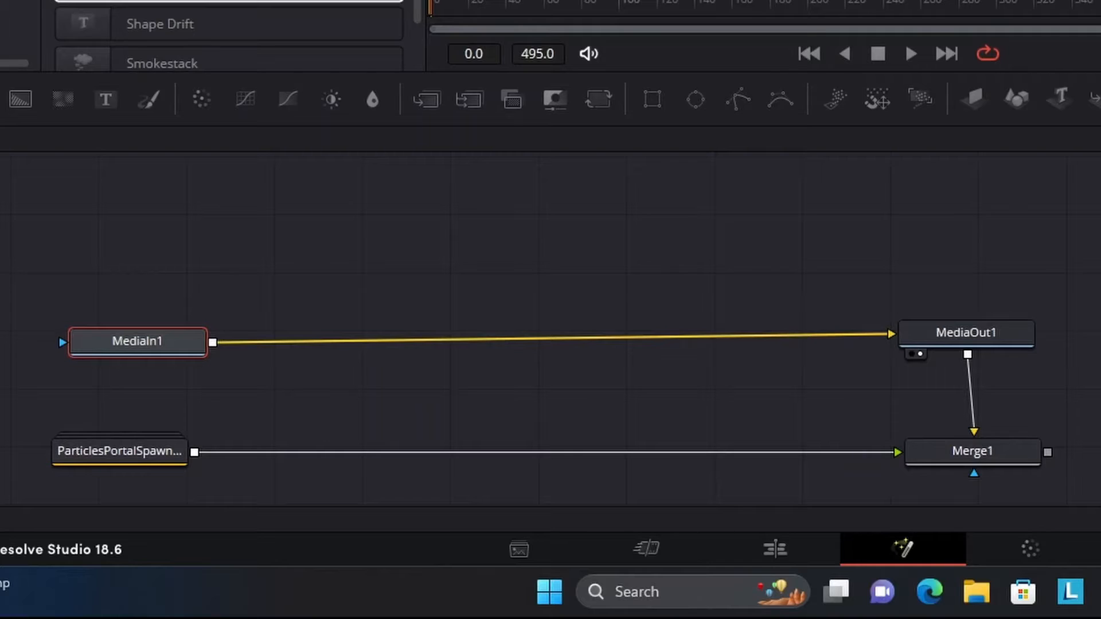
click(228, 23)
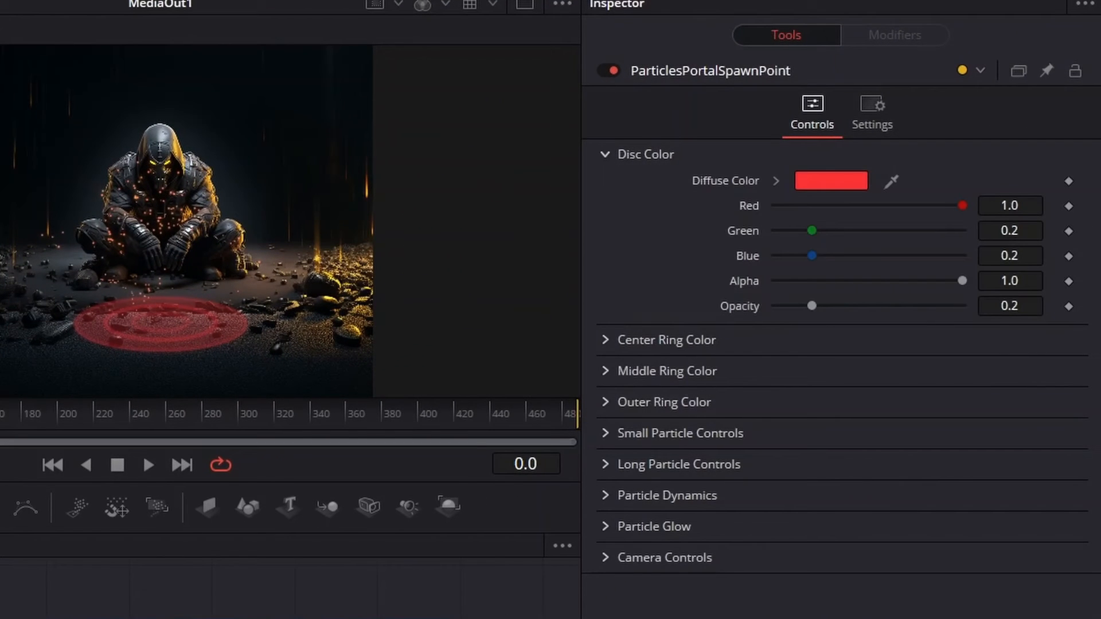
- Make the centre and middle rings red at low opacity and return to the Edit page
click(665, 340)
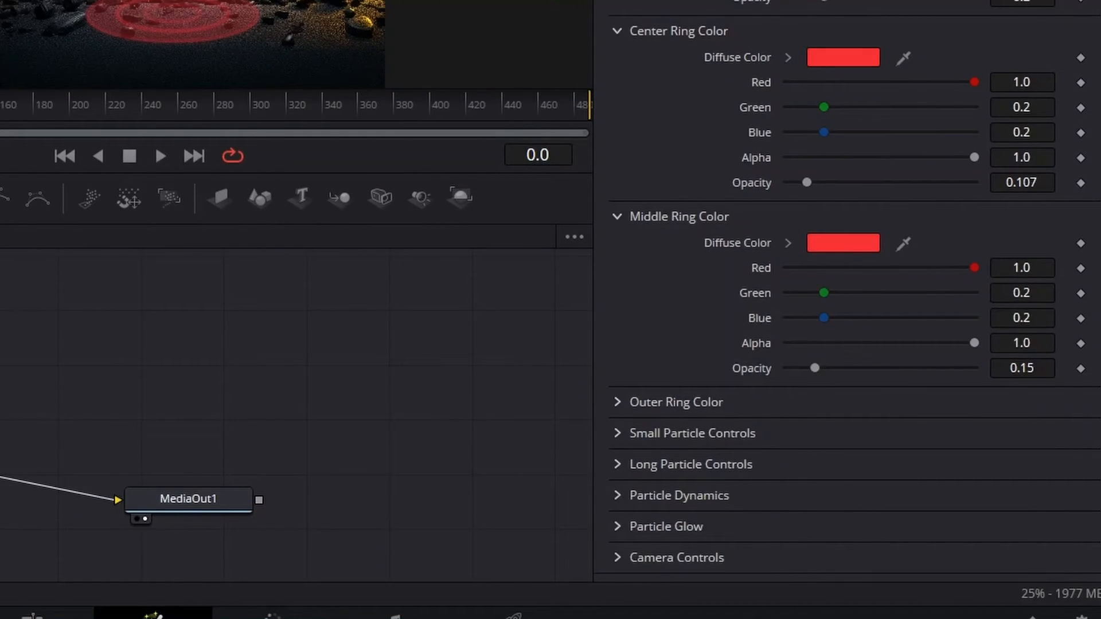
scroll(up, 3)
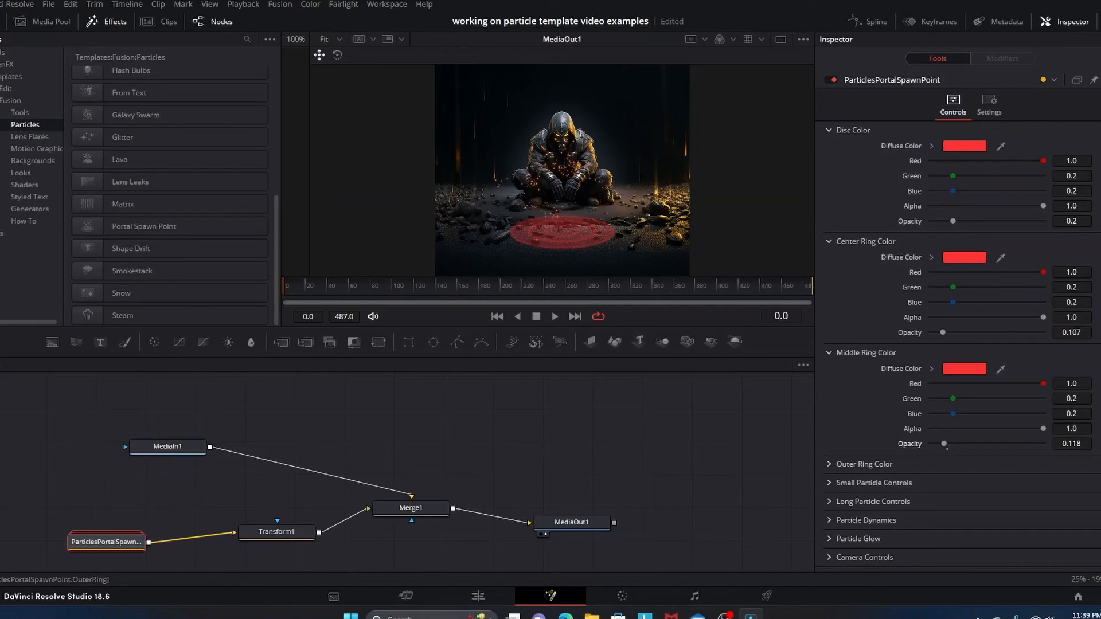
click(874, 482)
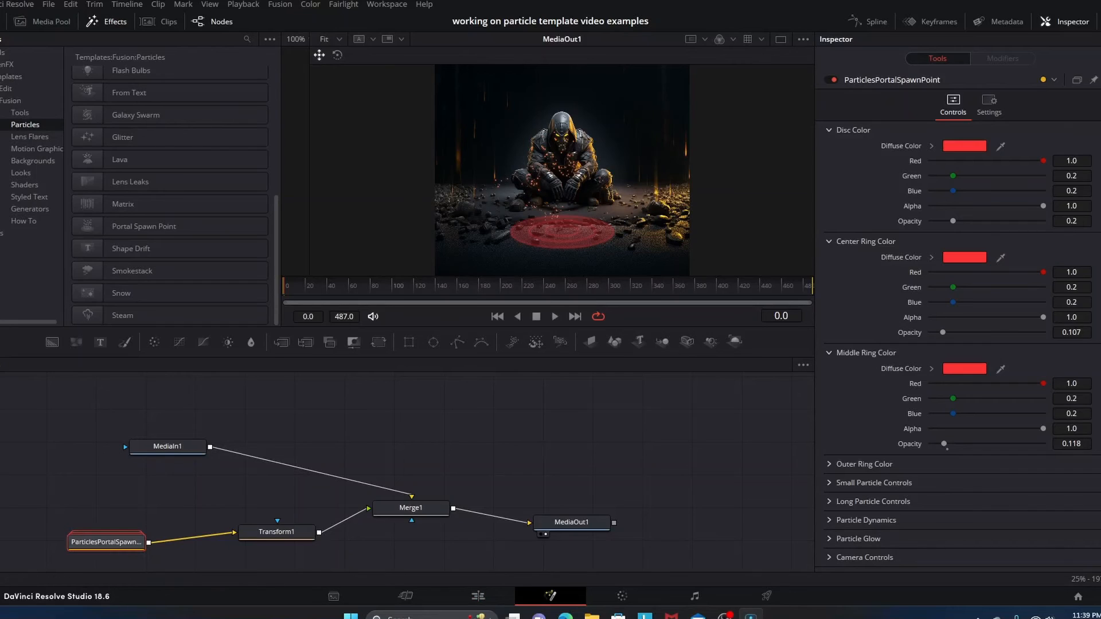
click(477, 596)
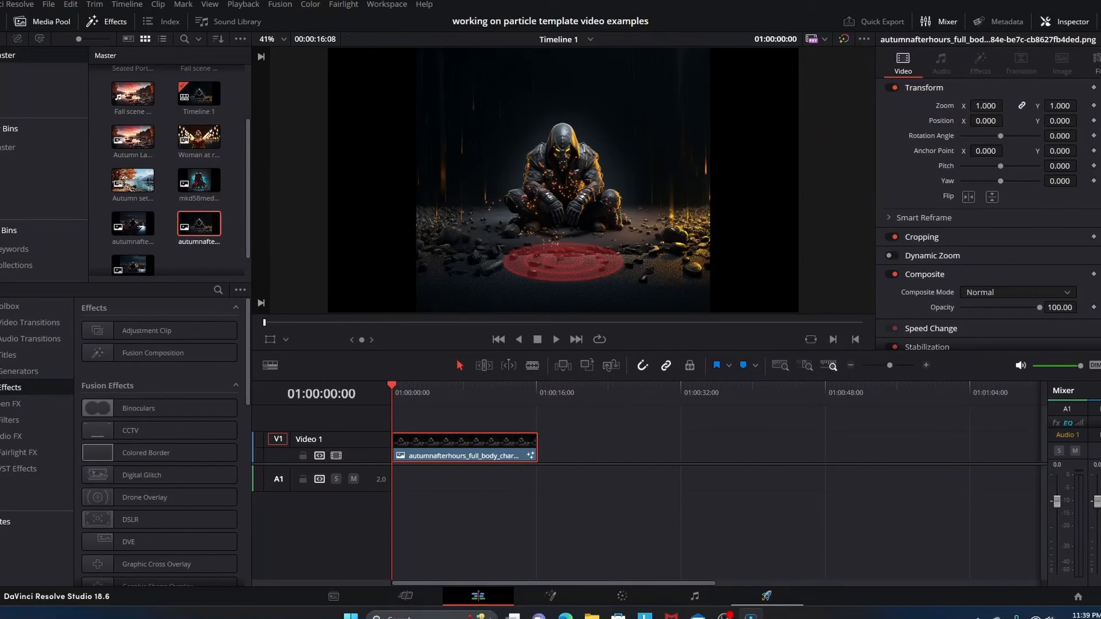